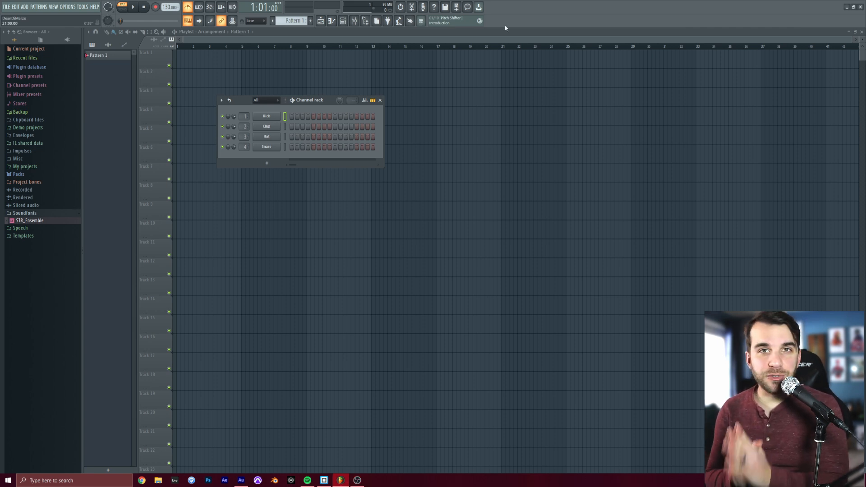
pyautogui.moveTo(81, 14)
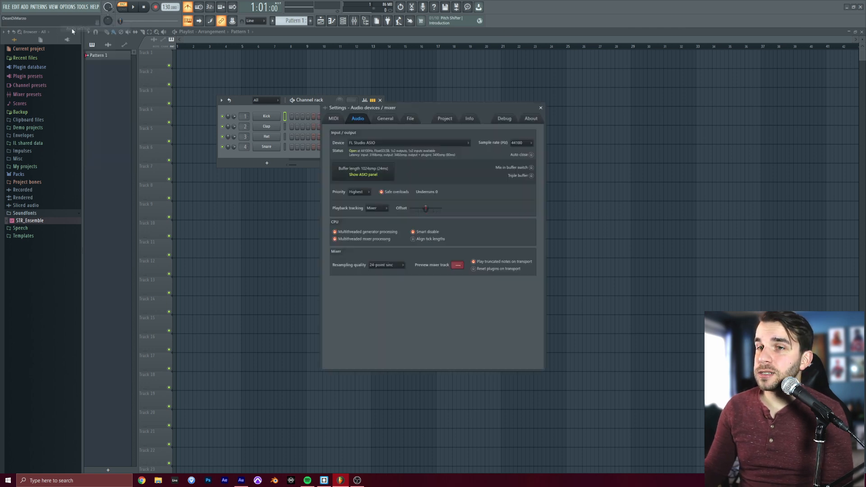
pyautogui.moveTo(361, 154)
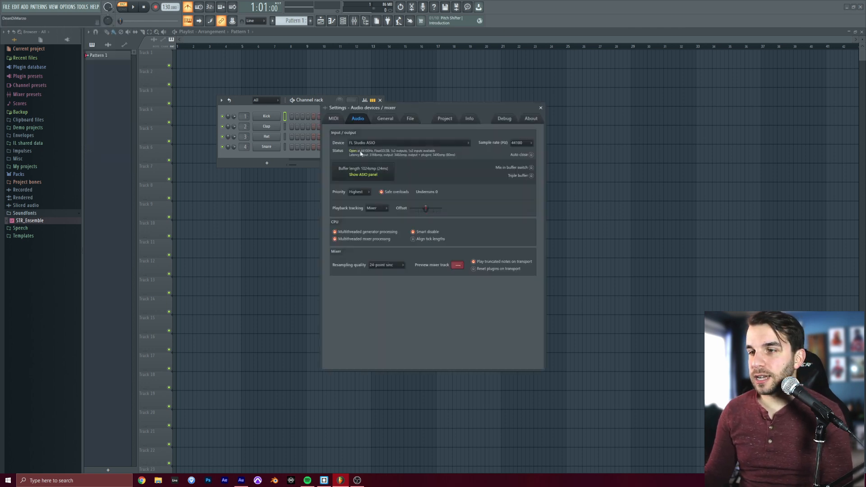
# Set mixer Insert 1's input to In 1, external input only, and close the mixer
pyautogui.click(362, 174)
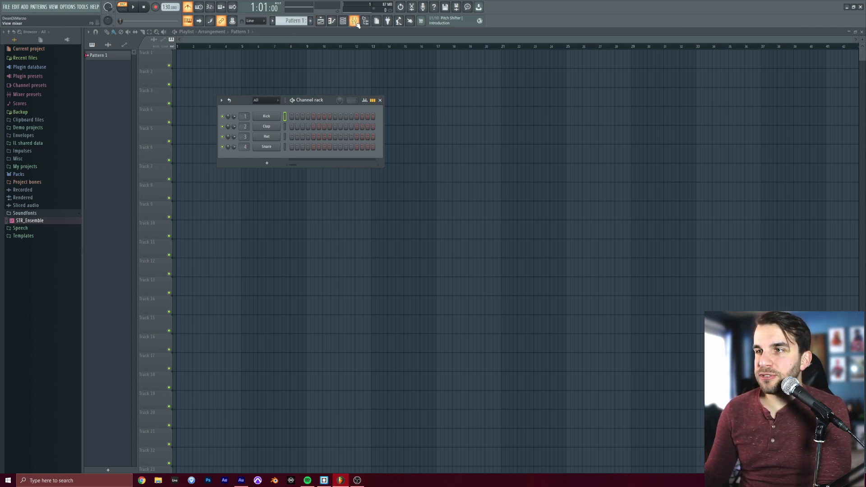
pyautogui.click(354, 20)
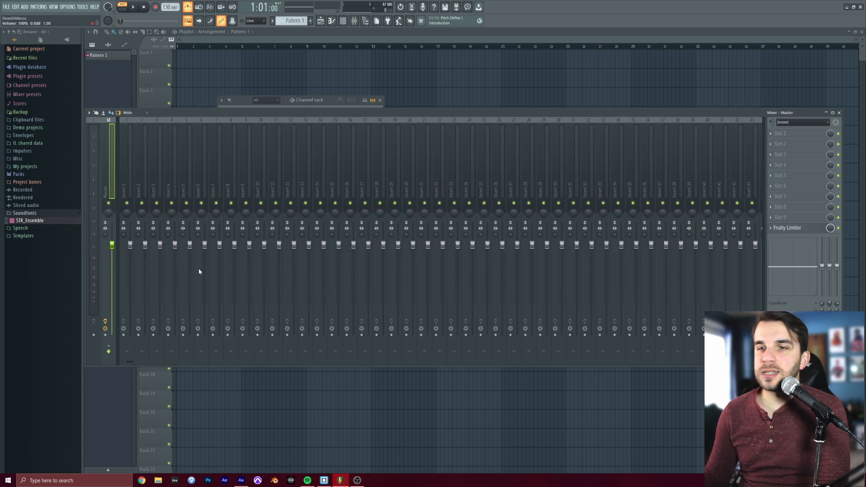
pyautogui.click(126, 166)
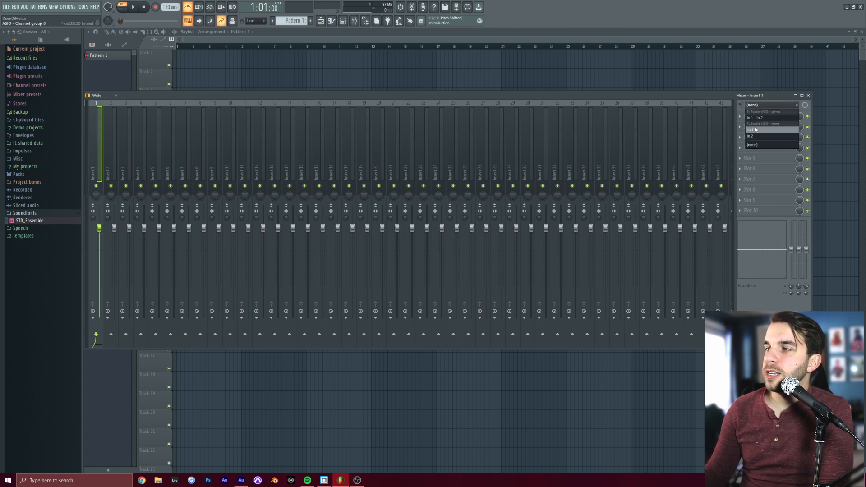
pyautogui.click(753, 130)
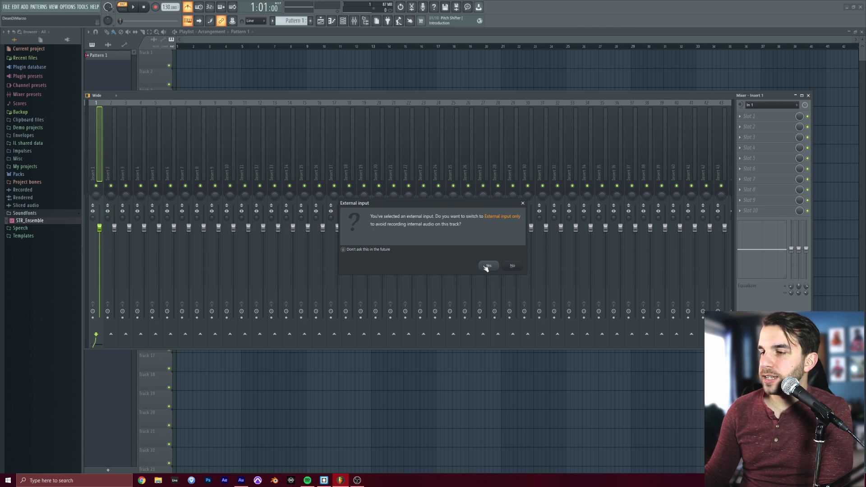
pyautogui.click(488, 266)
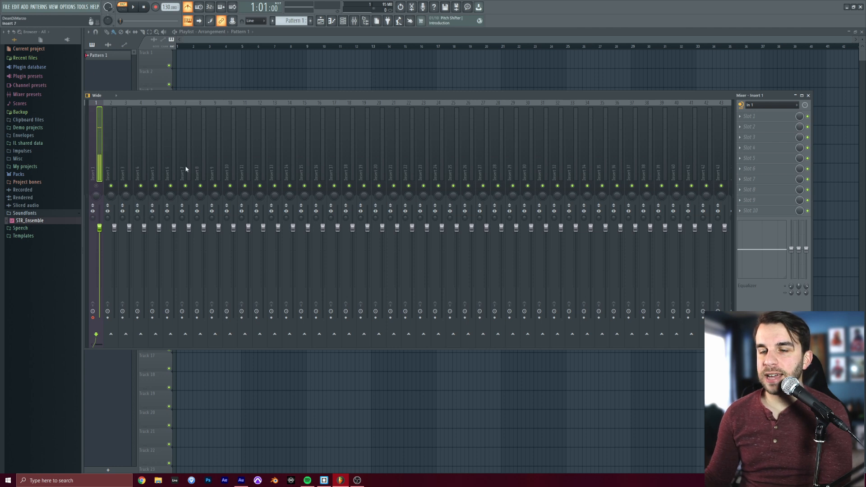
pyautogui.moveTo(808, 95)
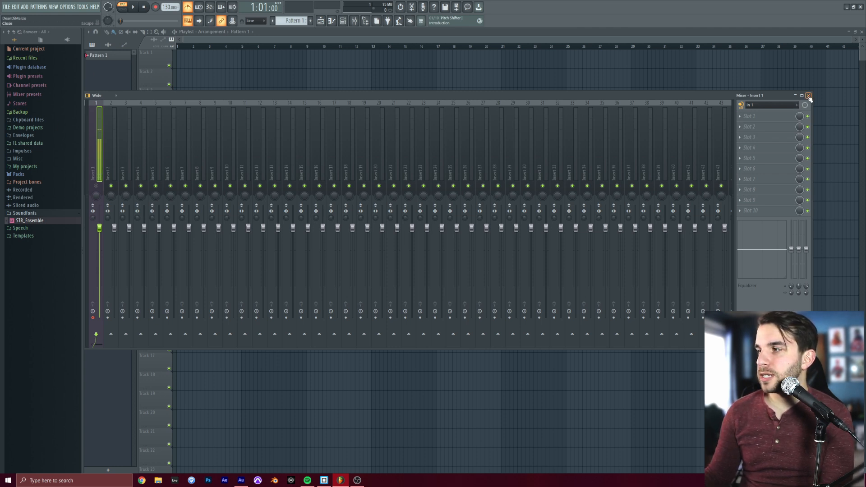
pyautogui.click(808, 95)
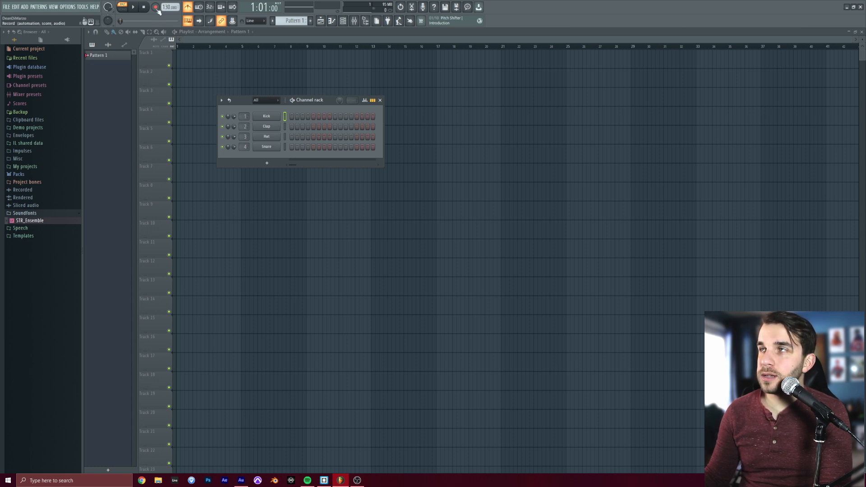
# Arm recording and capture sung audio into the playlist as an audio clip
pyautogui.click(158, 7)
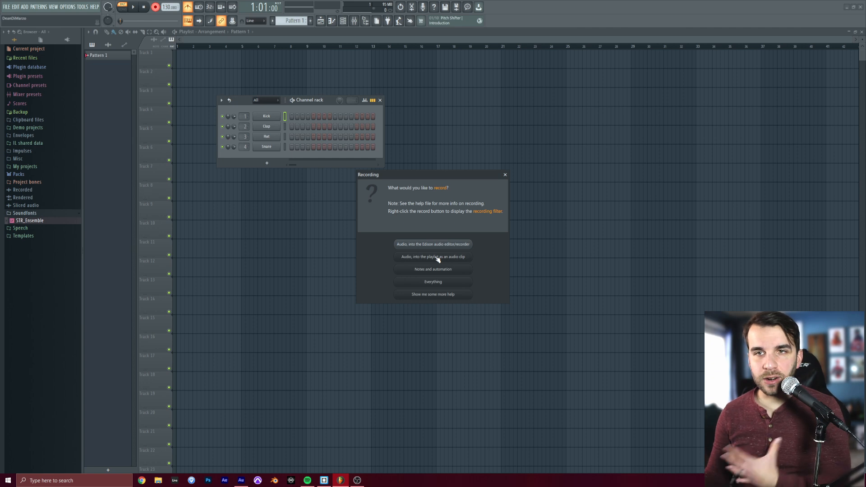
pyautogui.moveTo(189, 68)
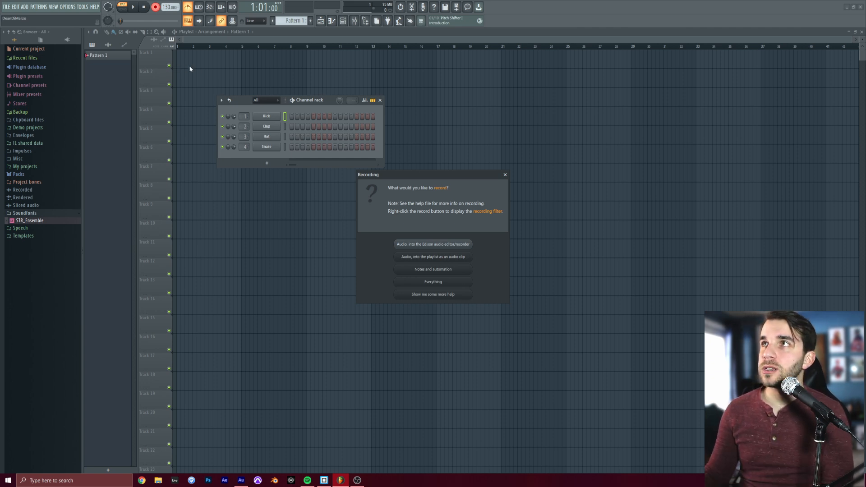
pyautogui.moveTo(359, 132)
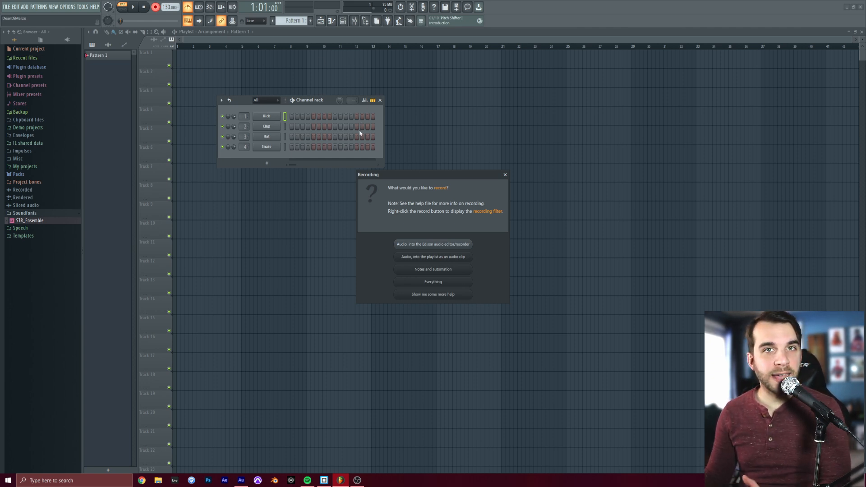
pyautogui.moveTo(408, 262)
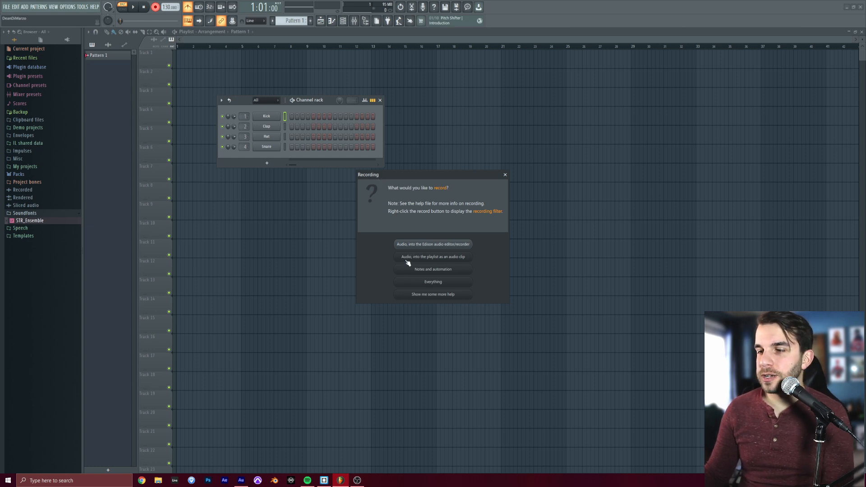
pyautogui.moveTo(456, 257)
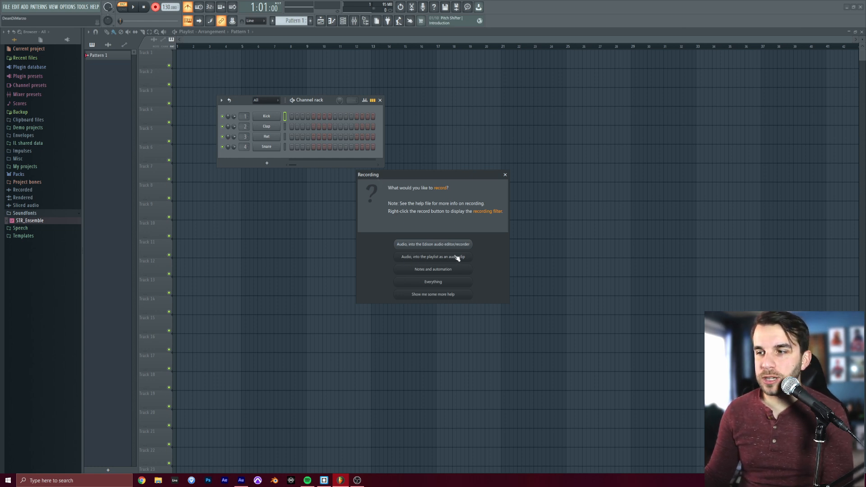
pyautogui.click(432, 257)
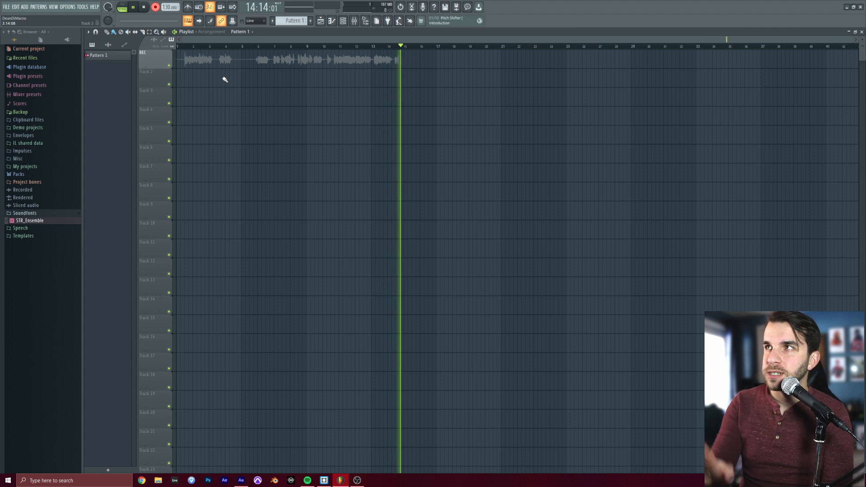
# Stop the first take, then record and stop a new take of five sung notes
pyautogui.click(143, 7)
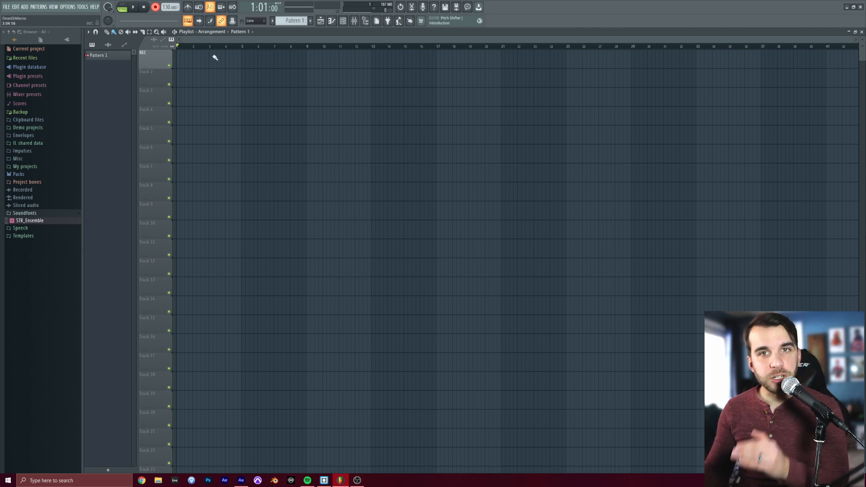
pyautogui.click(133, 6)
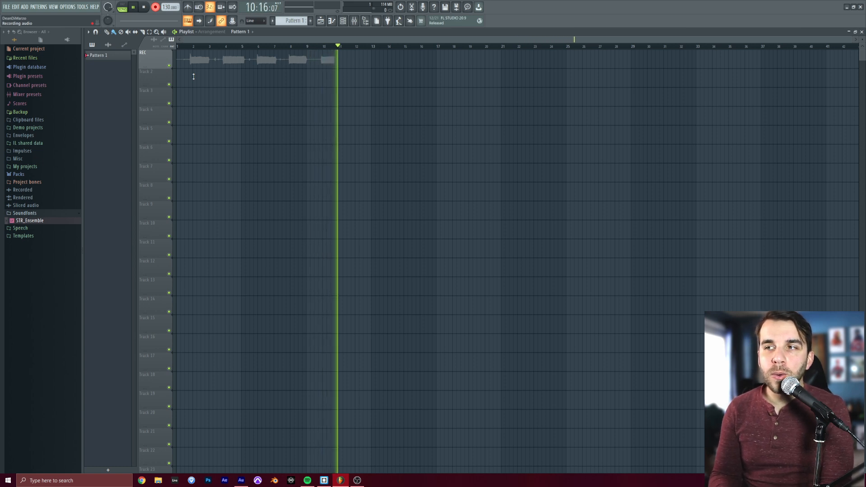
pyautogui.click(143, 7)
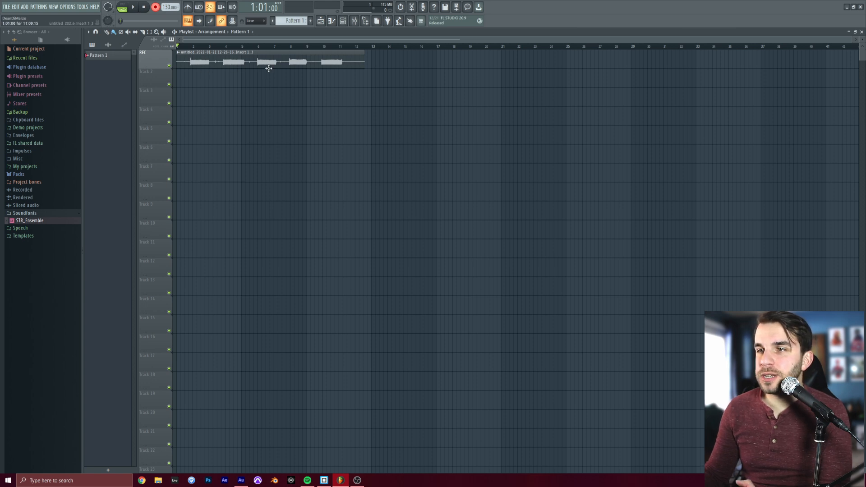
pyautogui.moveTo(230, 62)
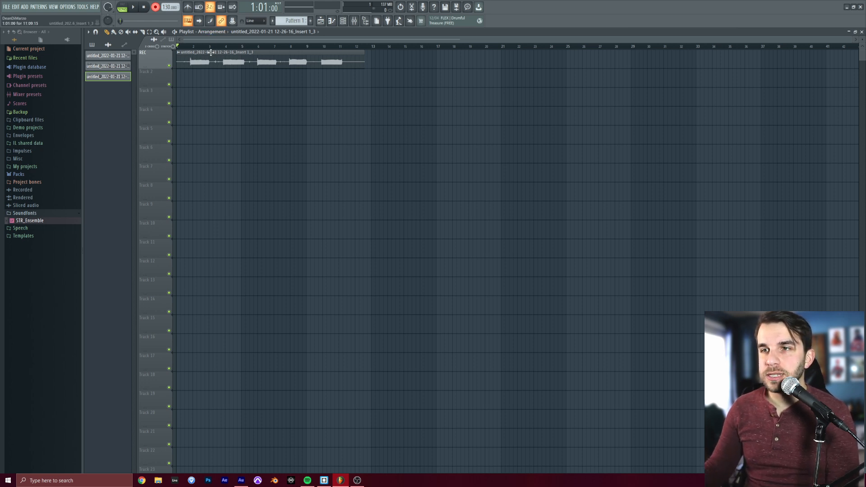
# Select the recorded take's clip and repeat copies of it along the REC track
pyautogui.click(148, 31)
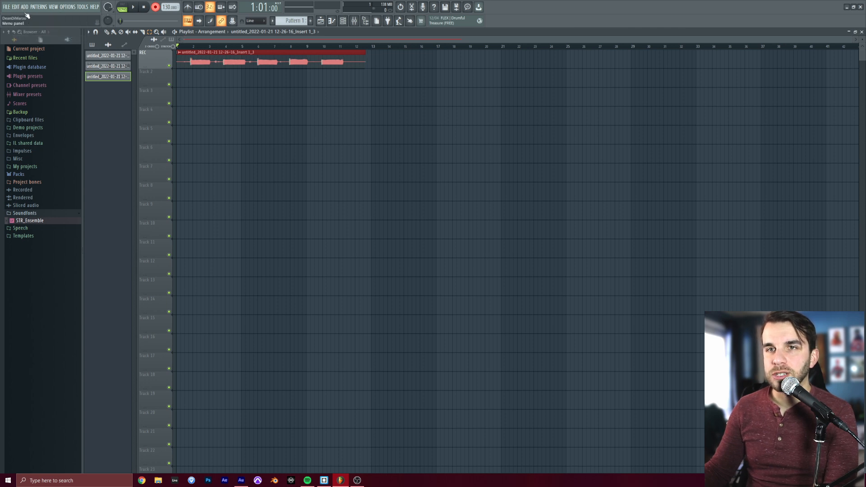
pyautogui.click(17, 7)
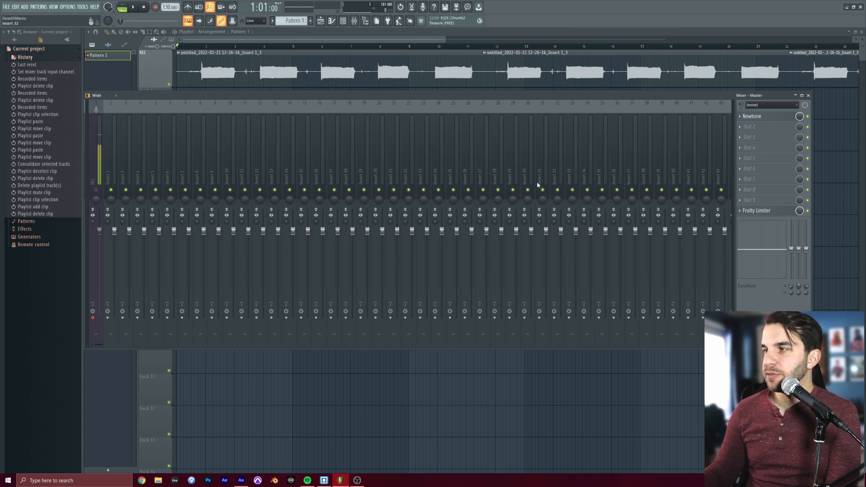
# Select the REC insert in the mixer and change its input channel
pyautogui.click(95, 166)
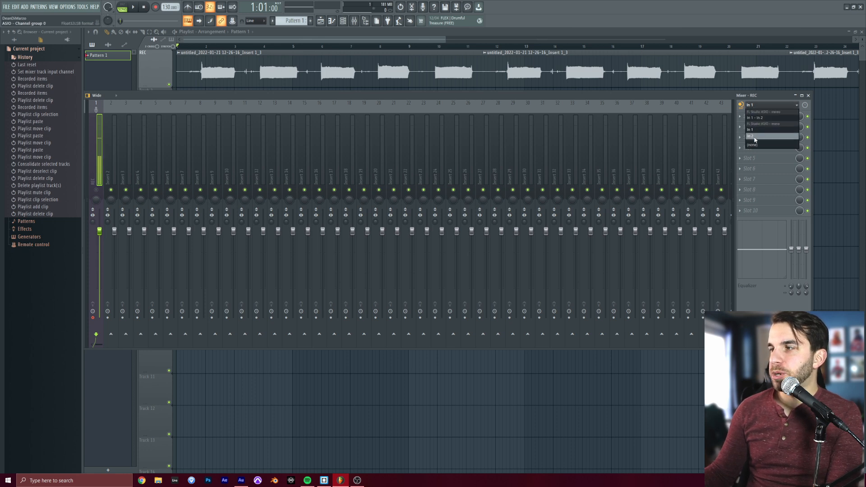
pyautogui.click(753, 144)
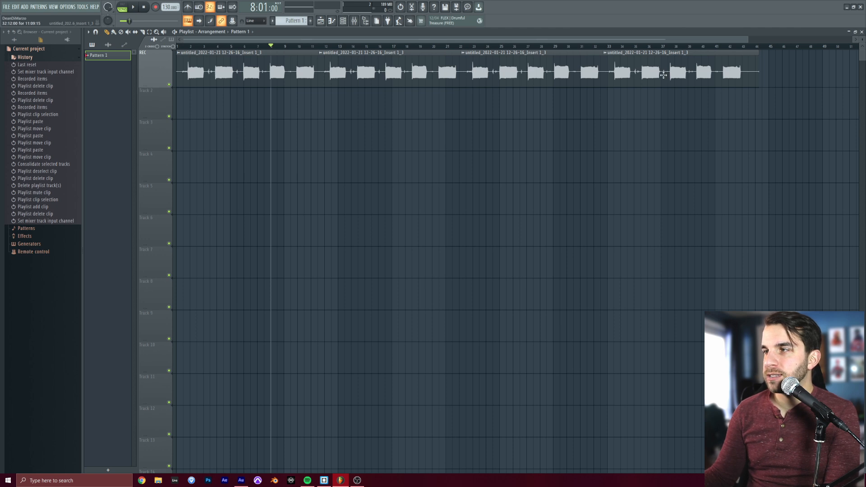
pyautogui.moveTo(615, 66)
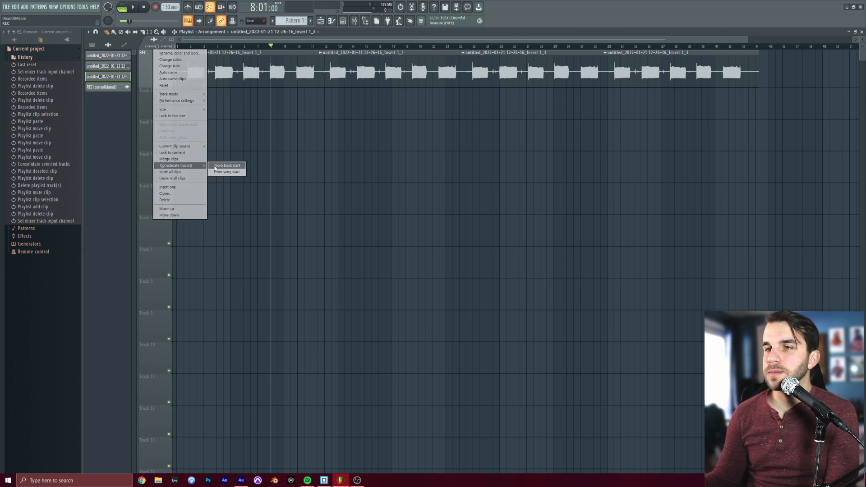
# Consolidate the REC track from its start and render it as REC (consolidated) #2
pyautogui.click(227, 165)
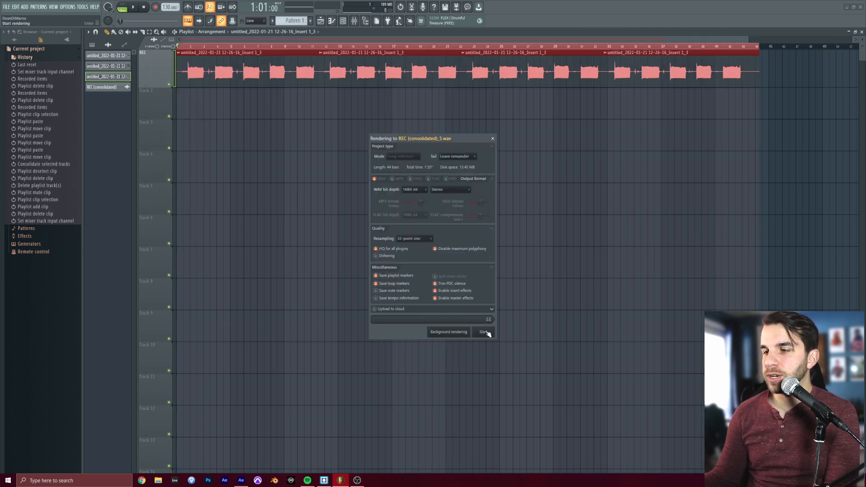
pyautogui.click(484, 332)
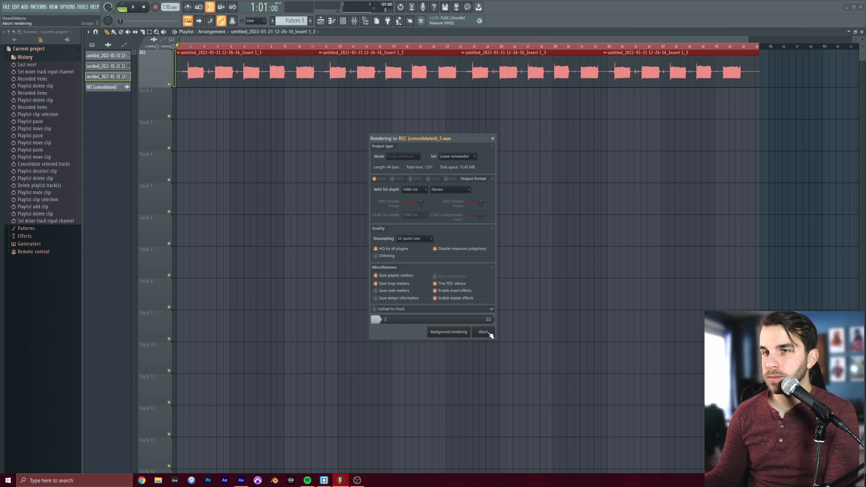
pyautogui.click(484, 332)
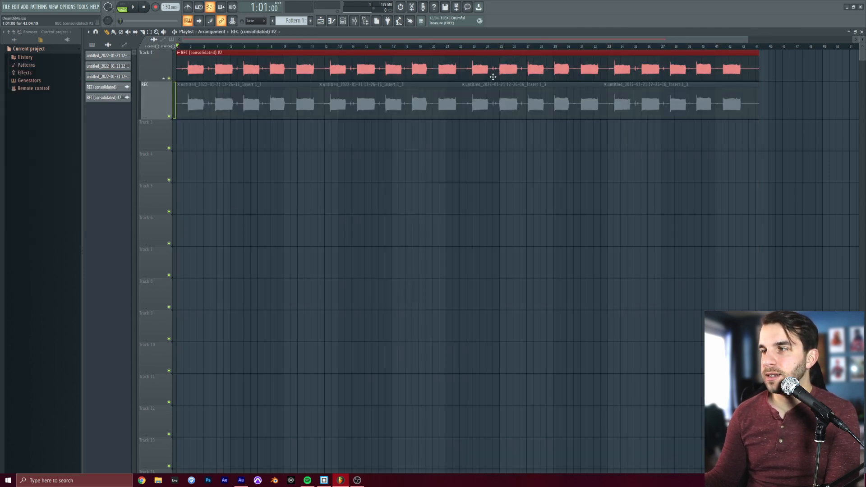
pyautogui.click(133, 7)
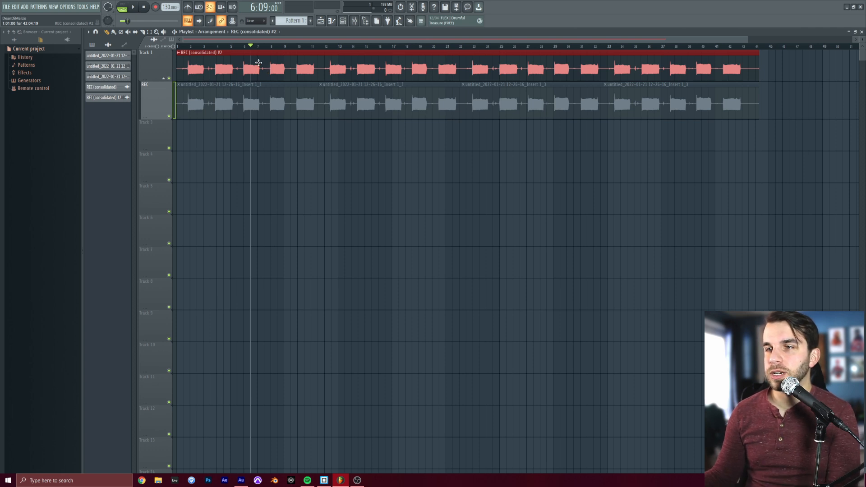
pyautogui.moveTo(271, 62)
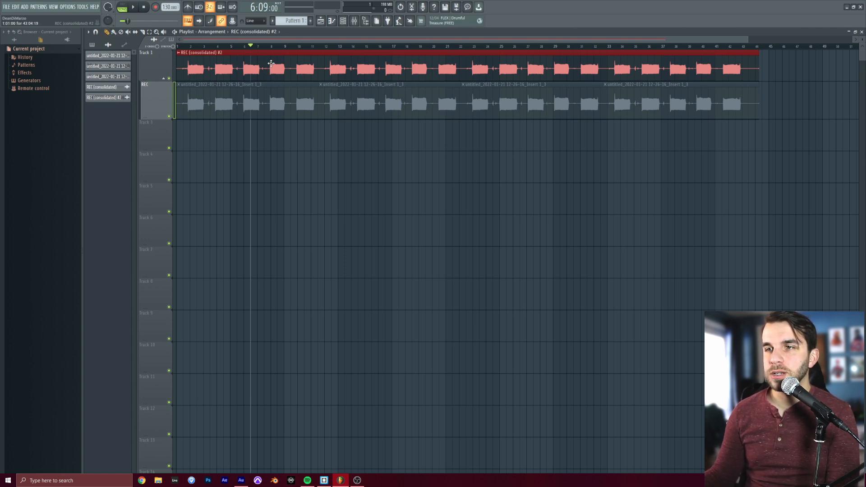
# Open the consolidated clip's settings and send its audio to Newtone for pitch correction
pyautogui.doubleClick(249, 69)
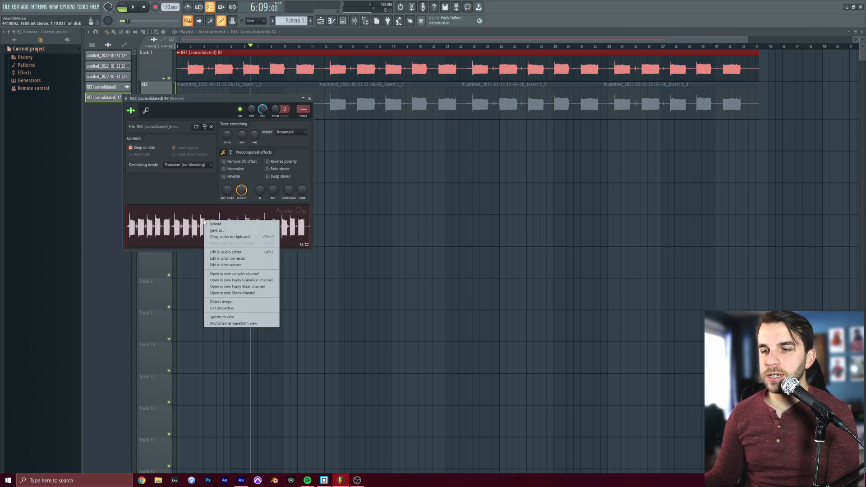
pyautogui.moveTo(227, 258)
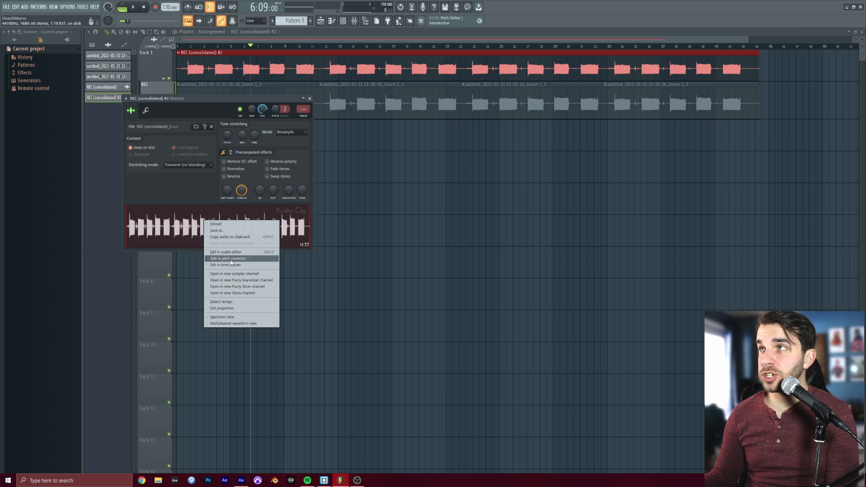
pyautogui.click(227, 259)
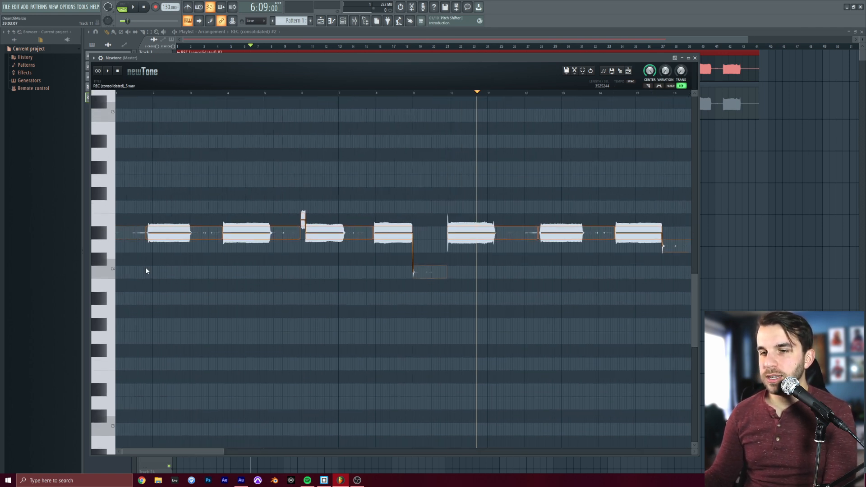
pyautogui.moveTo(325, 232)
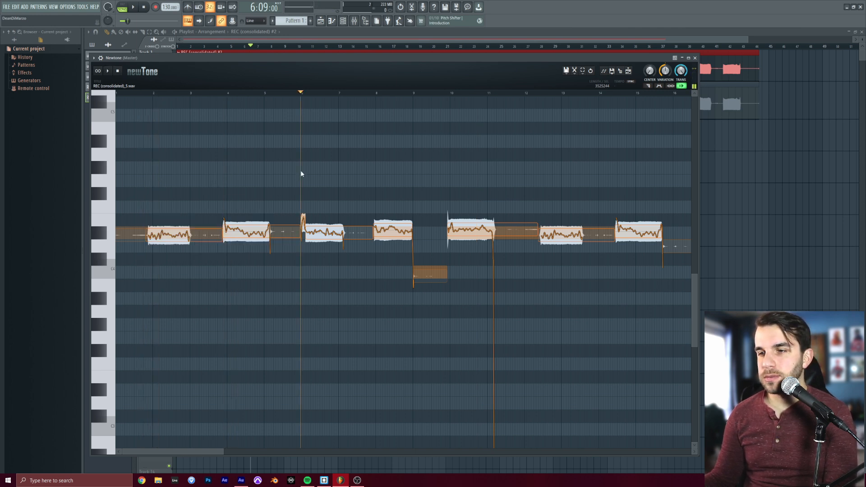
pyautogui.click(376, 91)
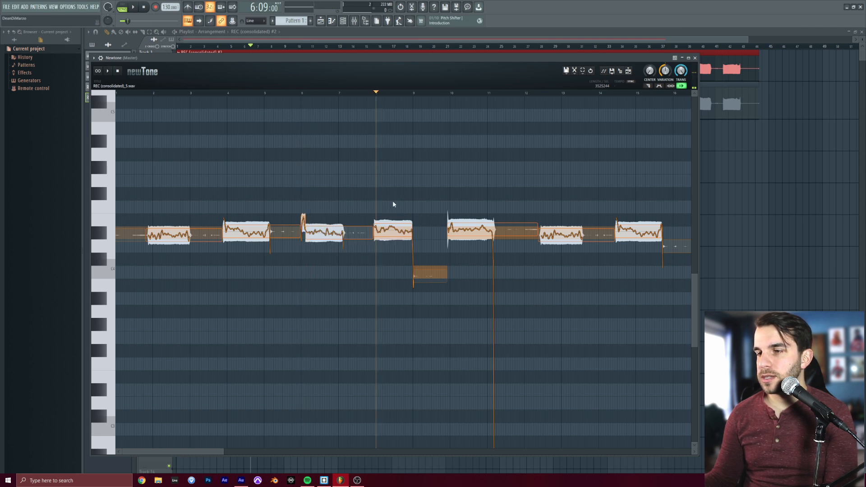
pyautogui.moveTo(492, 199)
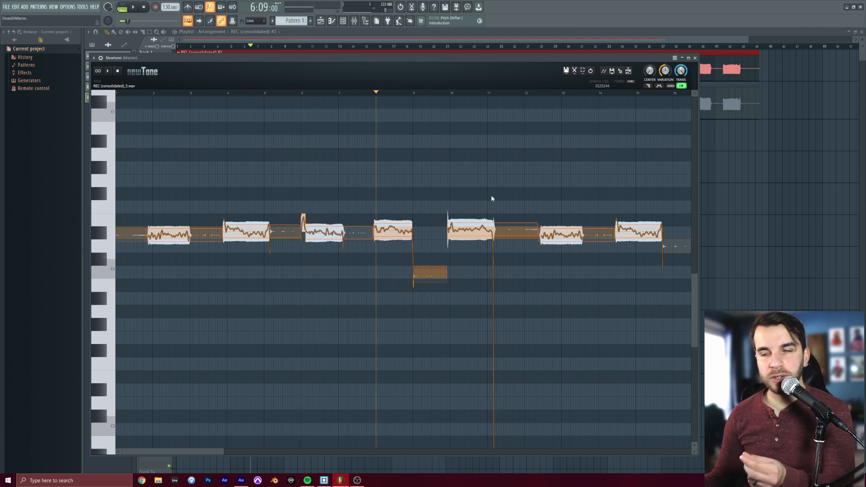
pyautogui.moveTo(635, 73)
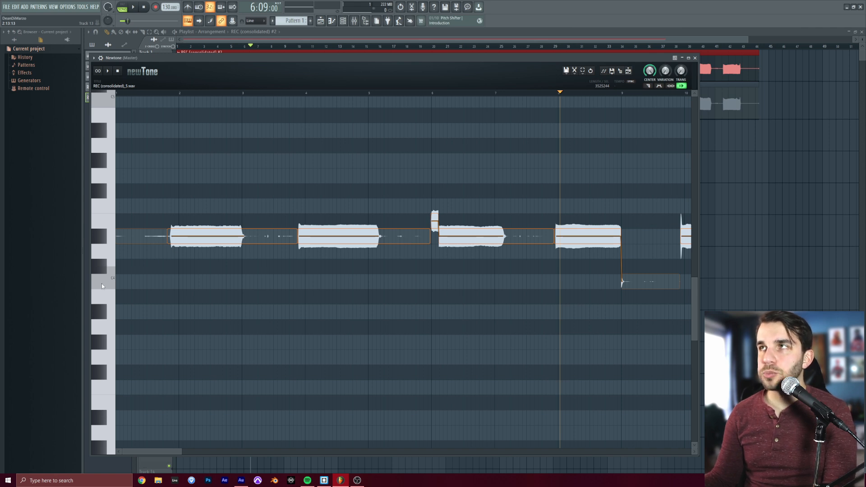
pyautogui.moveTo(106, 282)
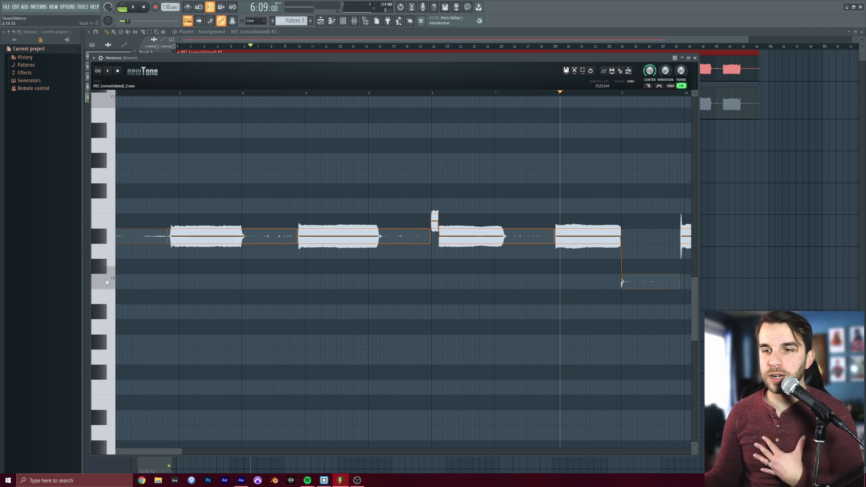
pyautogui.moveTo(105, 234)
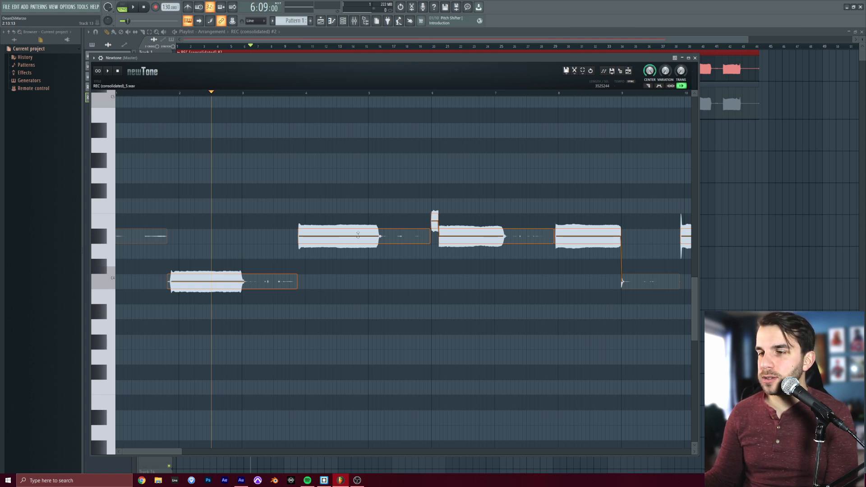
pyautogui.moveTo(326, 234)
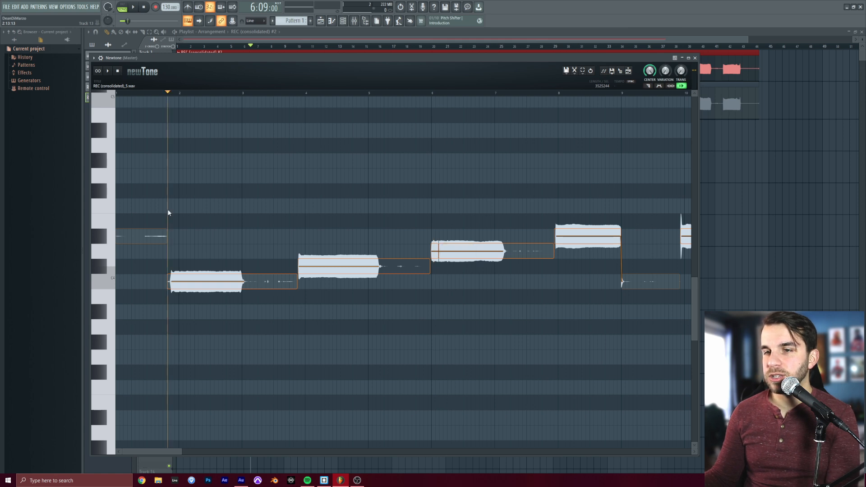
# Shift the Newtone note blobs so each note climbs one semitone higher
pyautogui.click(364, 265)
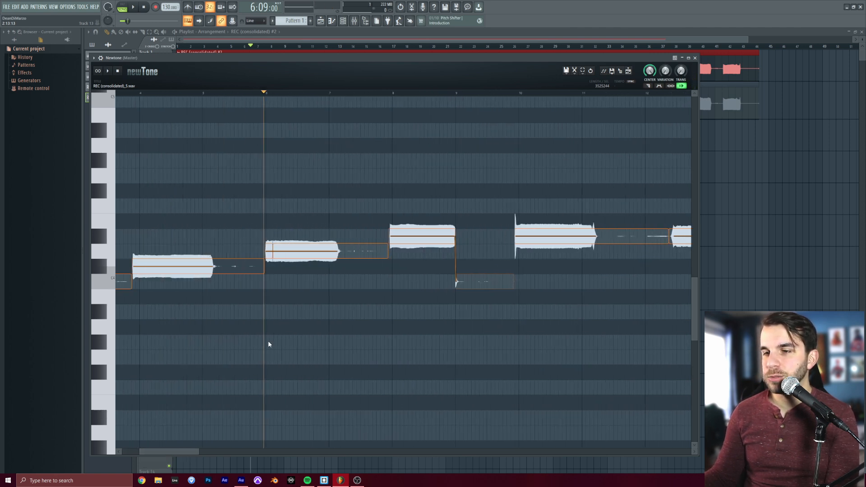
pyautogui.moveTo(461, 283)
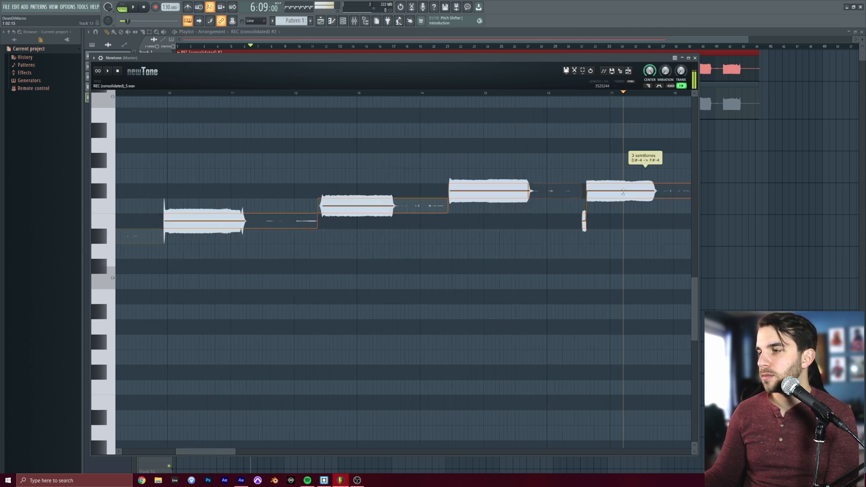
pyautogui.hscroll(3)
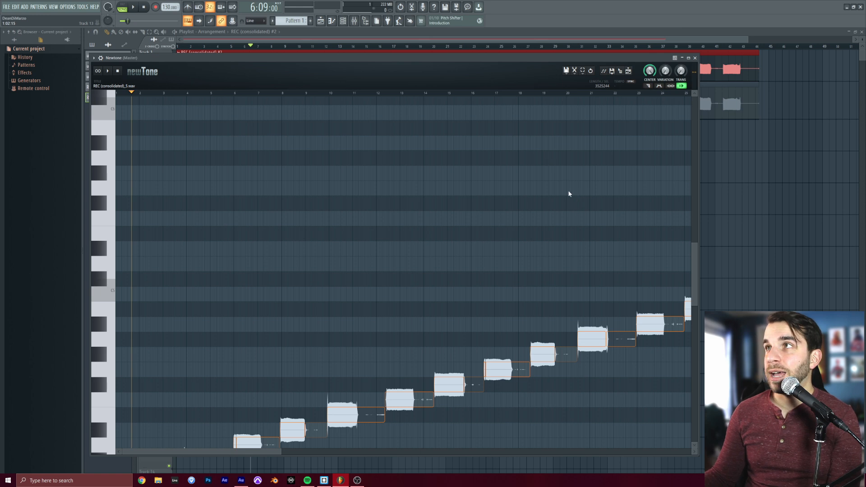
pyautogui.moveTo(563, 84)
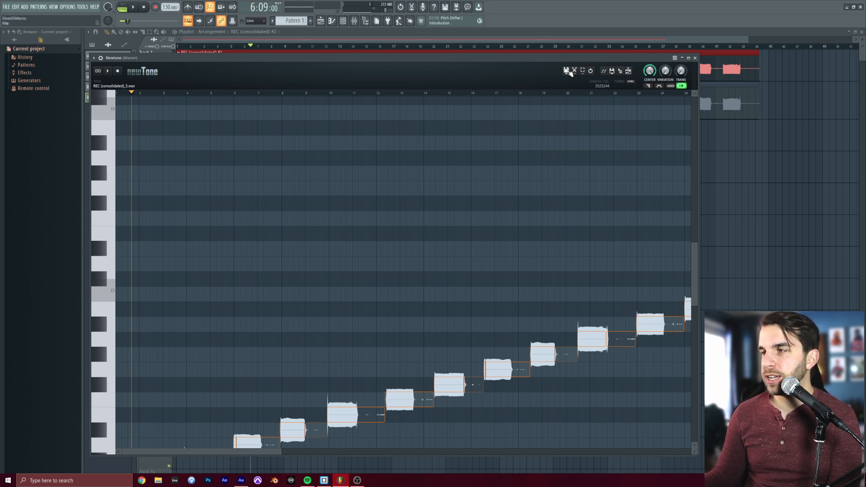
# Save the tuned Newtone audio as a WAV named 'Chromatic Dry'
pyautogui.click(567, 70)
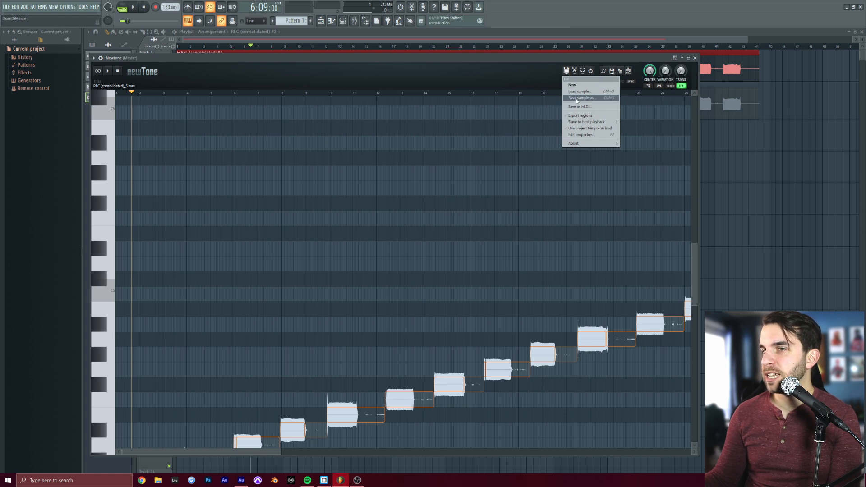
pyautogui.click(581, 98)
pyautogui.write('Chromatic Rif')
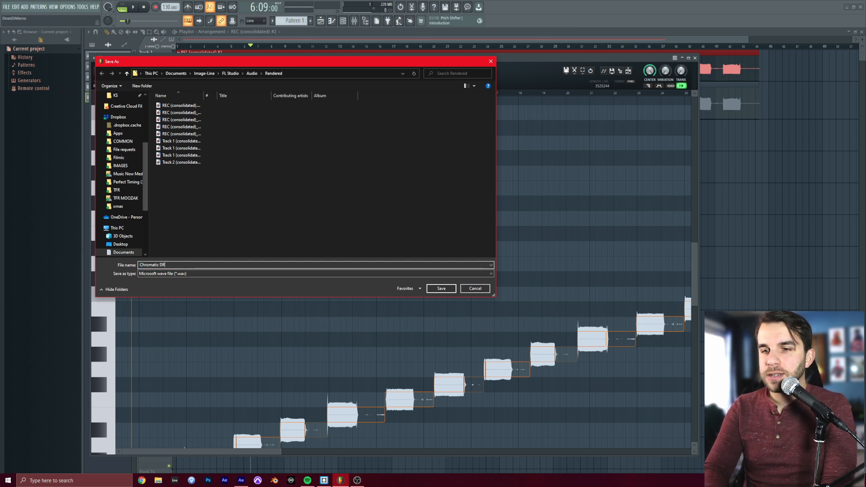
pyautogui.write('ry')
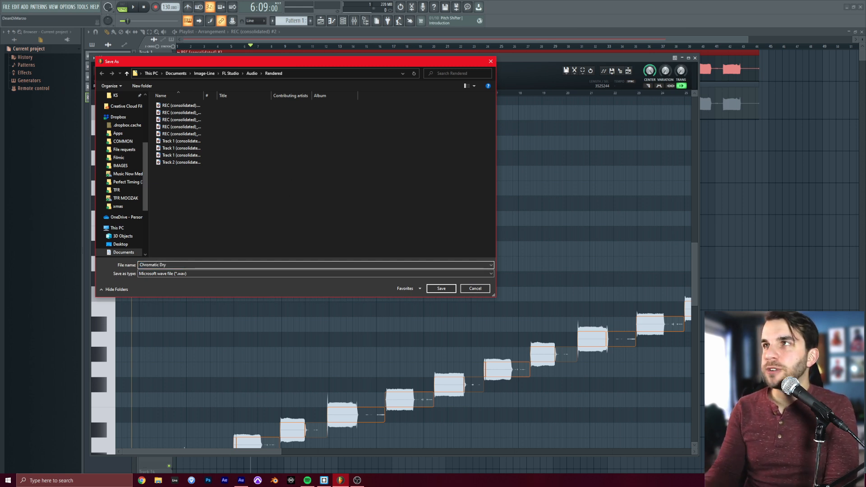
pyautogui.click(440, 288)
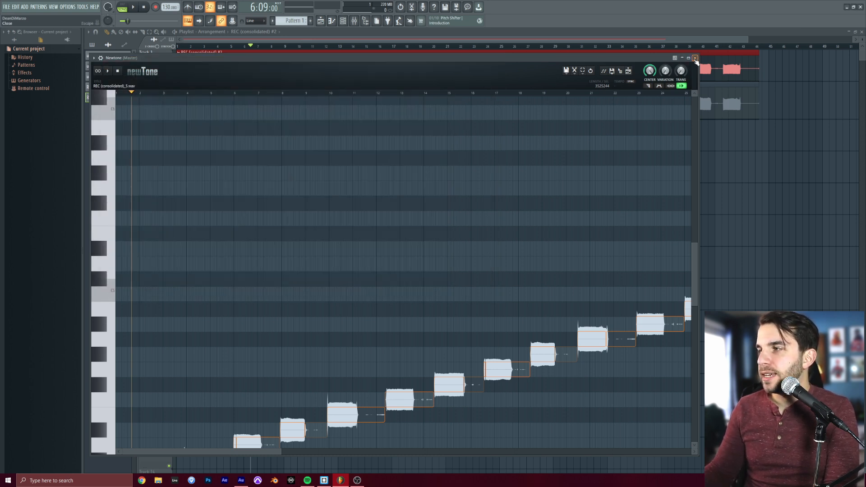
# Close Newtone, show All browser folders, and expand Rendered to reach Chromatic Dry
pyautogui.click(695, 58)
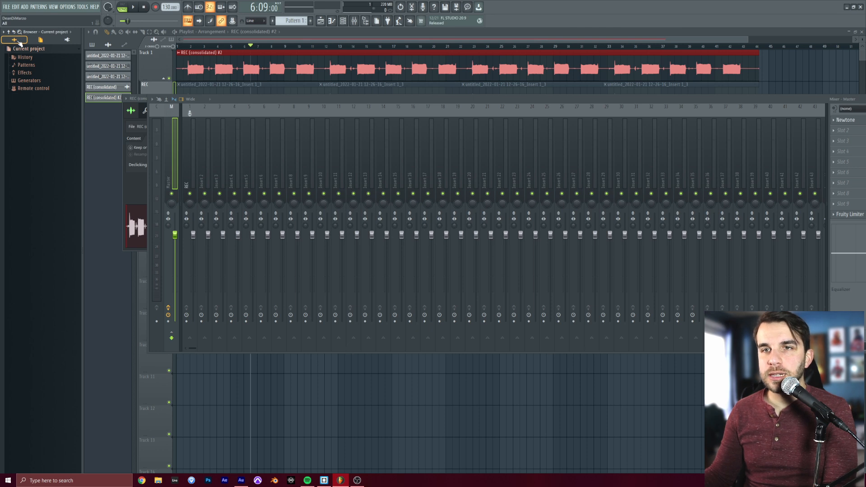
pyautogui.click(14, 39)
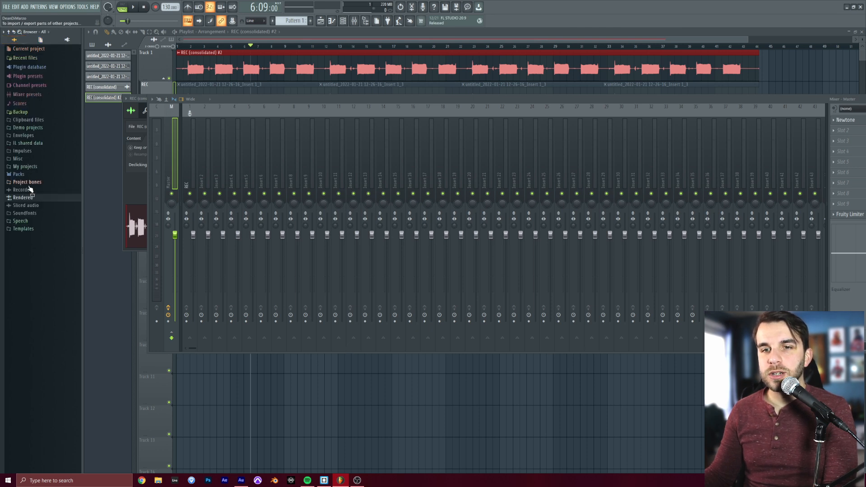
pyautogui.click(22, 197)
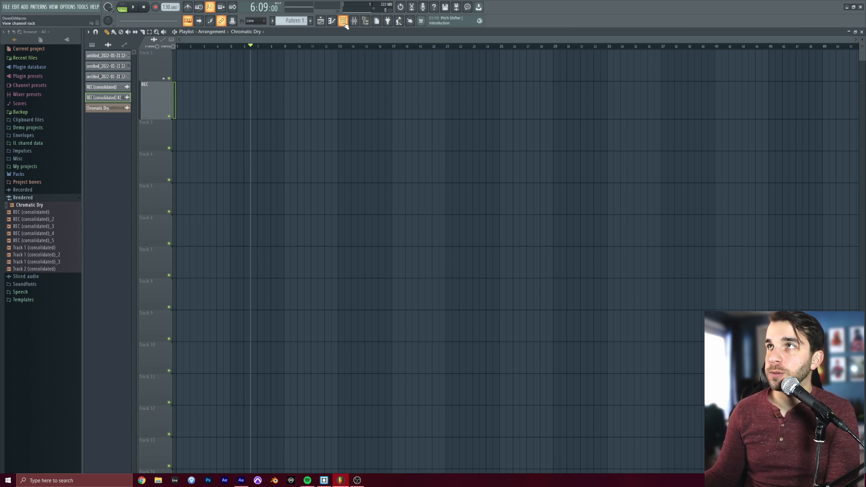
# Show the channel rack and add a Slicex instrument channel from the instrument list
pyautogui.click(342, 21)
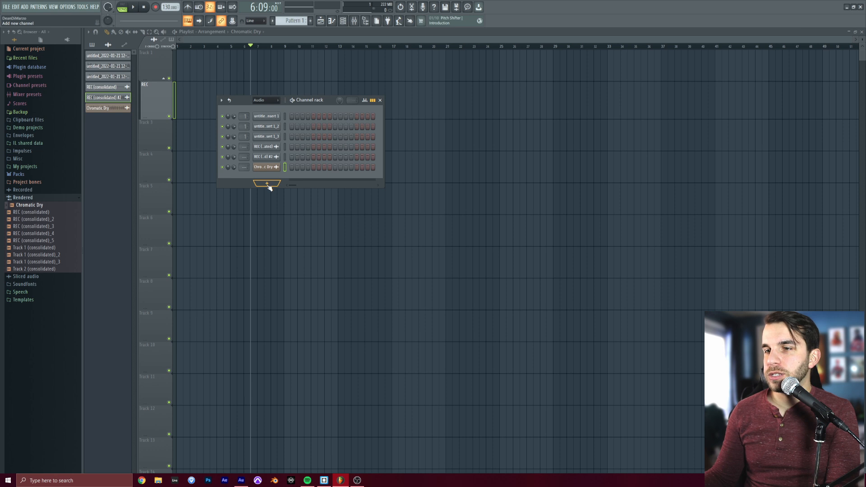
pyautogui.click(267, 183)
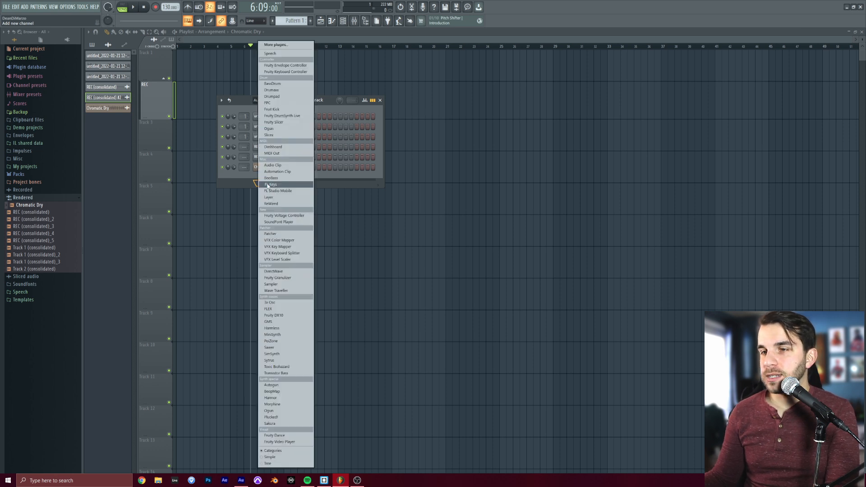
pyautogui.moveTo(271, 103)
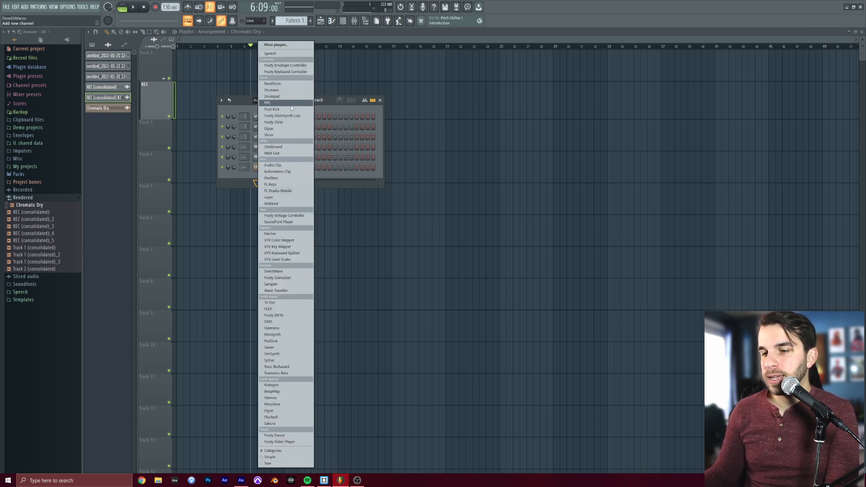
pyautogui.moveTo(276, 259)
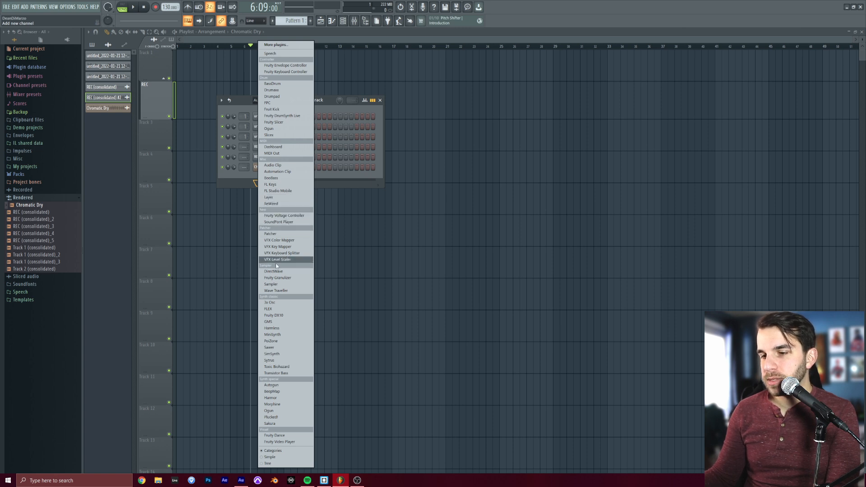
pyautogui.moveTo(276, 135)
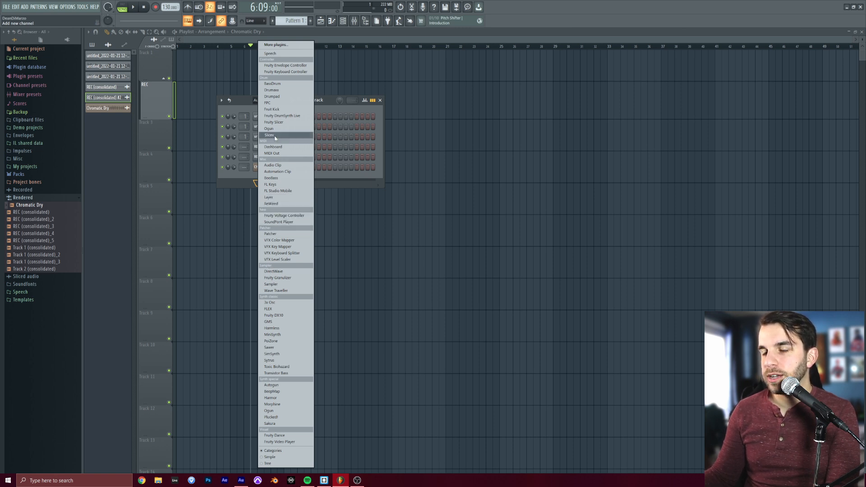
pyautogui.click(269, 135)
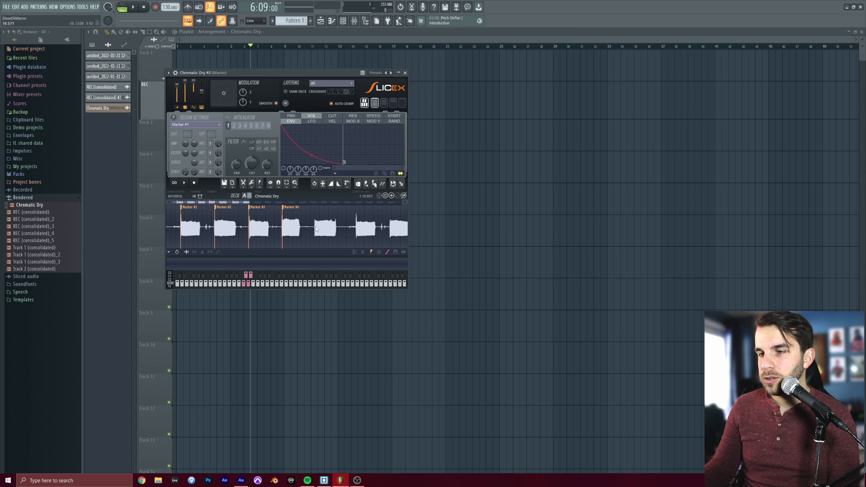
pyautogui.click(315, 227)
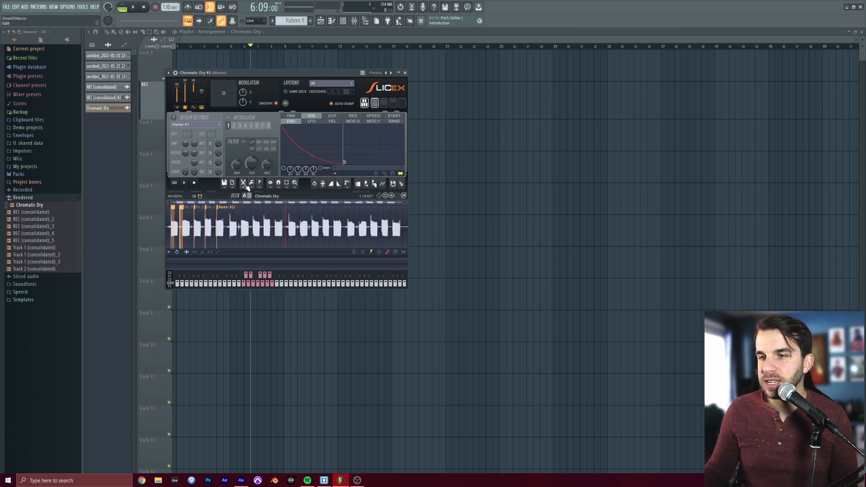
pyautogui.rightClick(249, 221)
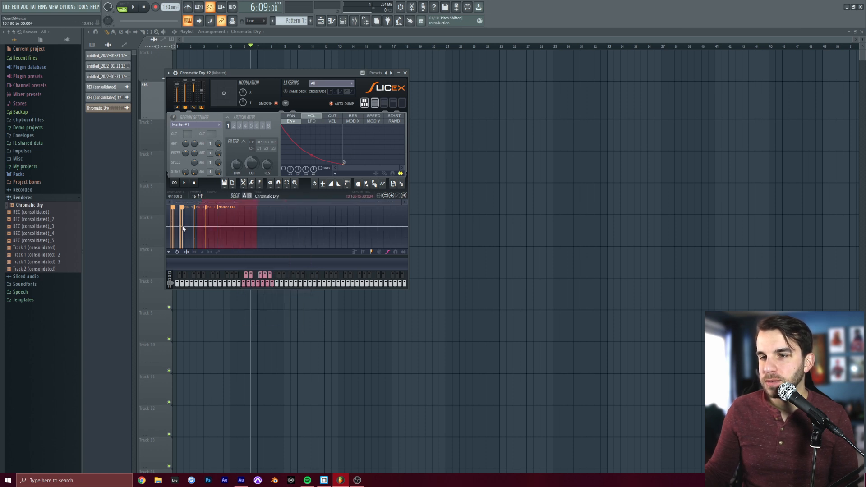
# Clear Slicex, reload Chromatic Dry, and auto-slice it with Dull sensitivity
pyautogui.rightClick(183, 228)
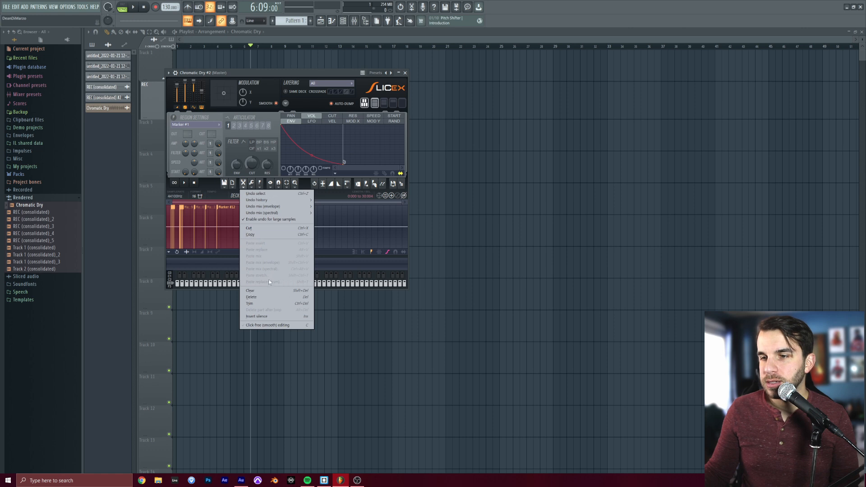
pyautogui.click(249, 290)
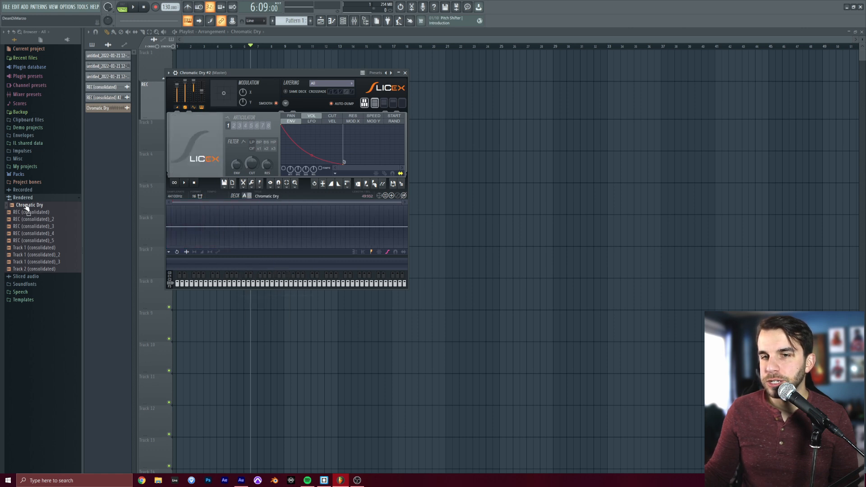
pyautogui.click(375, 184)
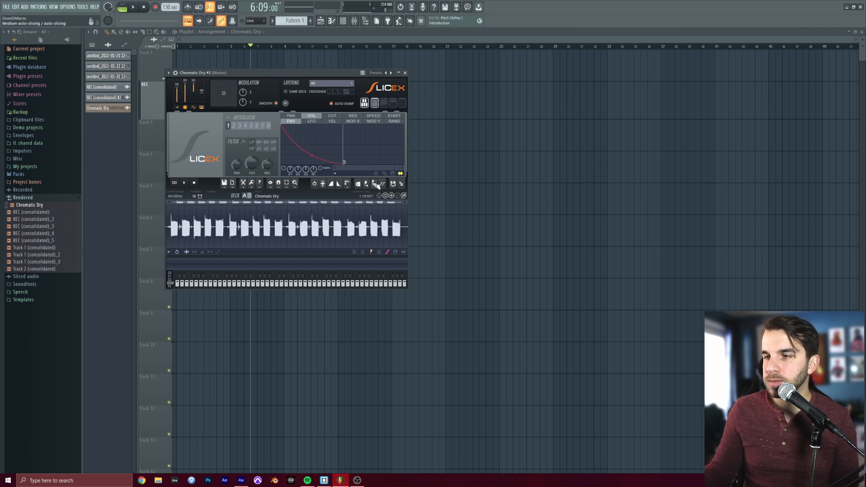
pyautogui.click(375, 183)
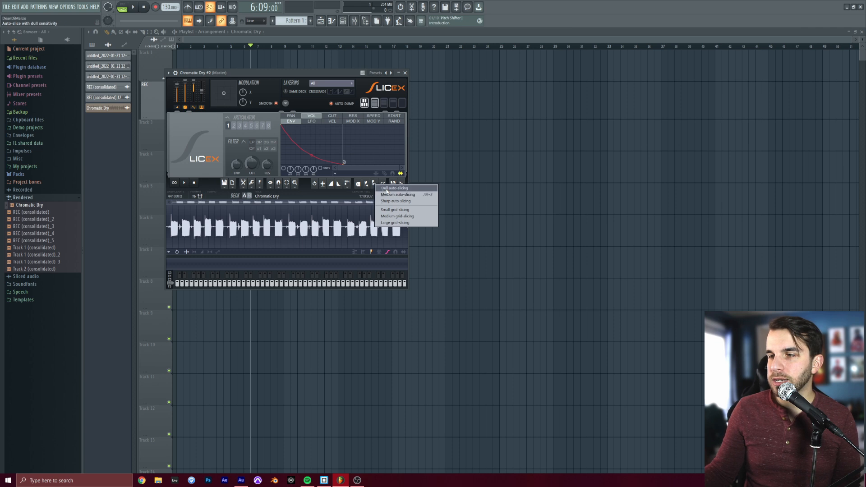
pyautogui.moveTo(398, 194)
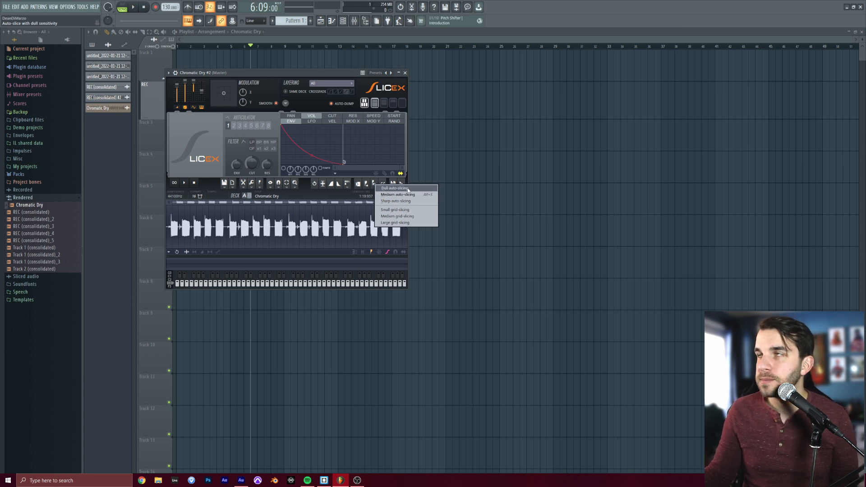
pyautogui.click(394, 188)
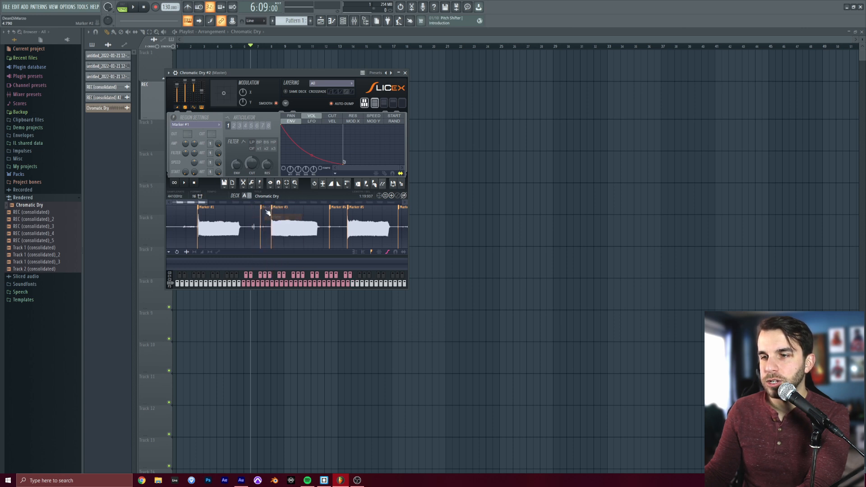
# Delete two stray slice markers from the Chromatic Dry waveform
pyautogui.rightClick(331, 214)
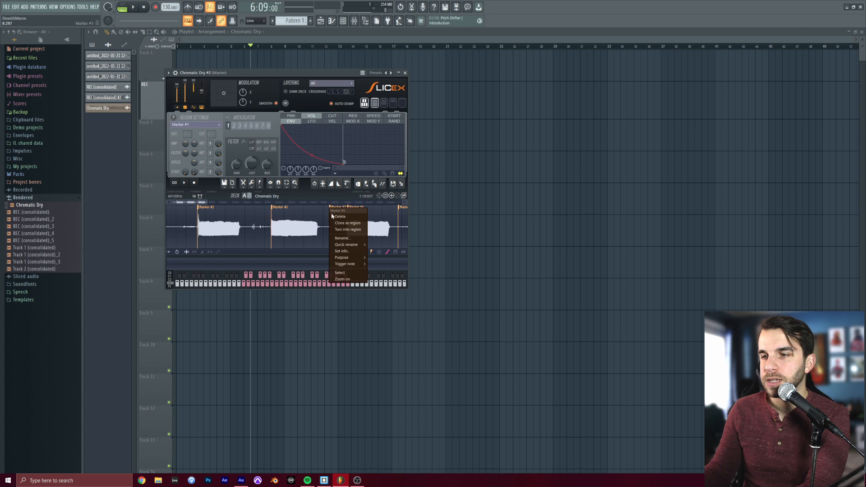
pyautogui.click(340, 216)
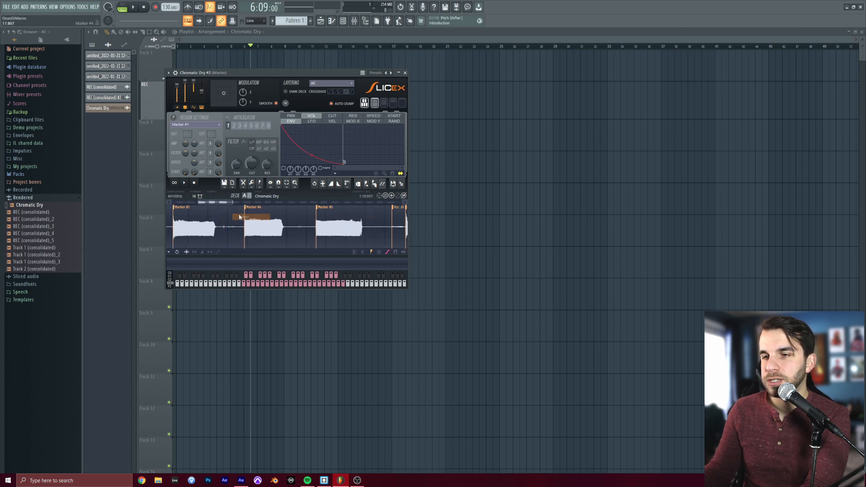
pyautogui.rightClick(257, 212)
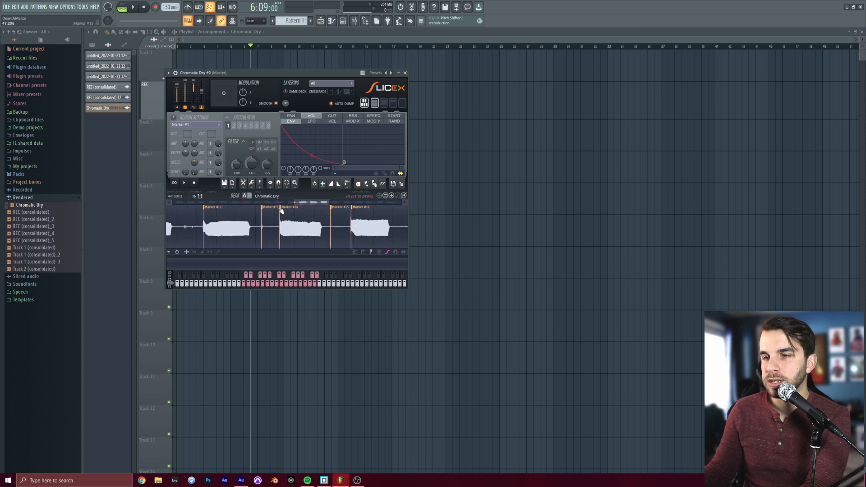
pyautogui.click(349, 215)
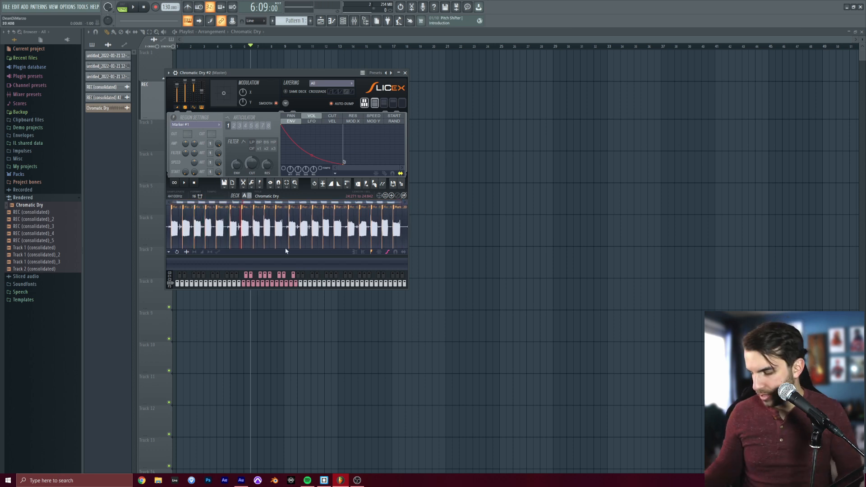
# Audition four individual note slices of Chromatic Dry in Slicex
pyautogui.click(212, 227)
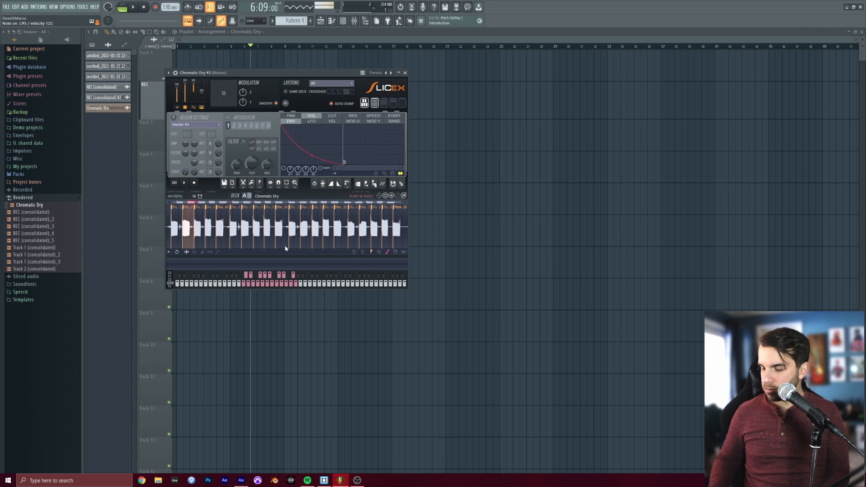
pyautogui.click(186, 226)
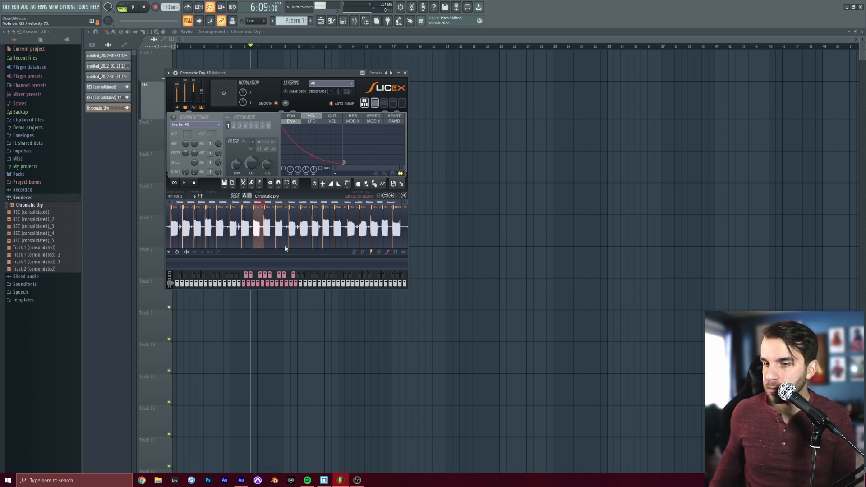
pyautogui.click(304, 227)
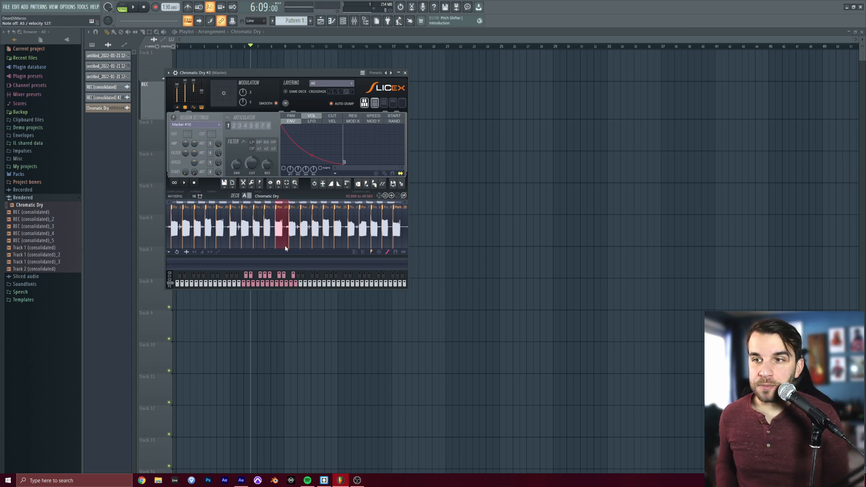
pyautogui.click(27, 75)
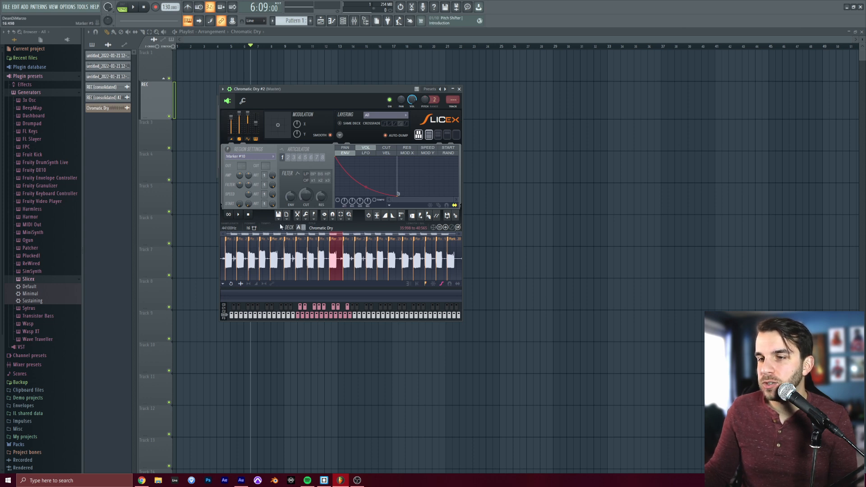
# Save the Slicex sample from the disk menu as Chromatic Sliced.wav
pyautogui.click(278, 215)
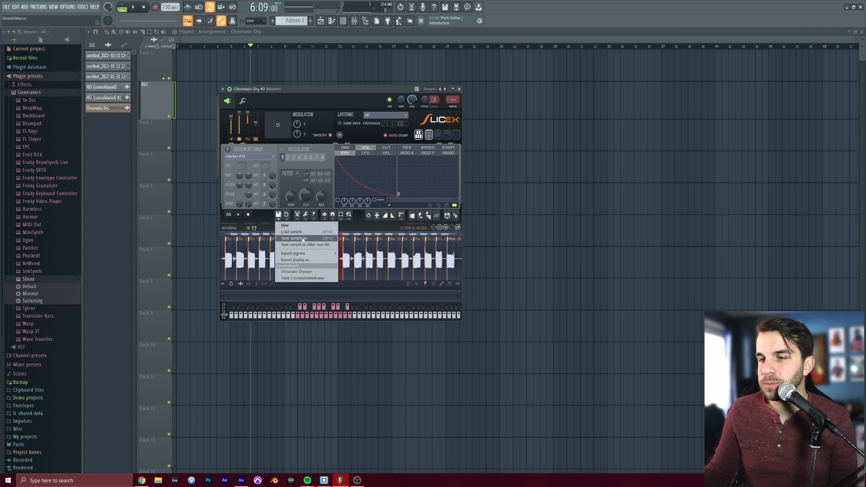
pyautogui.click(295, 238)
pyautogui.write('Chromatic Sliced.wav')
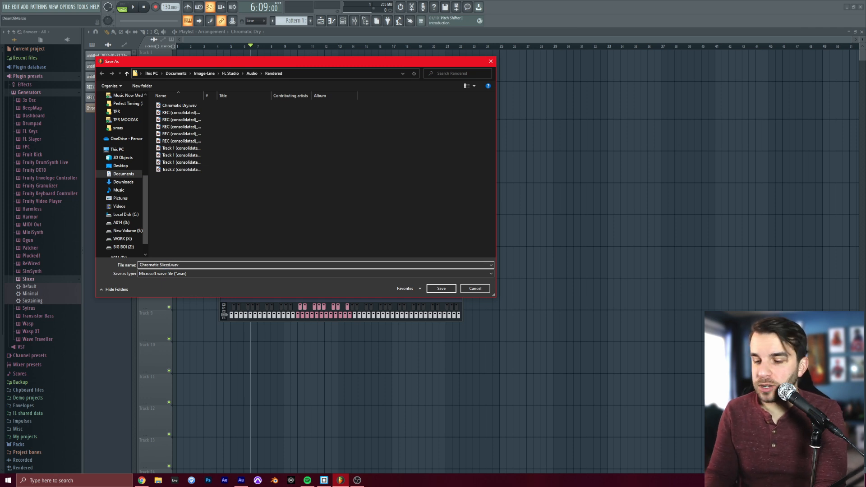
pyautogui.click(440, 287)
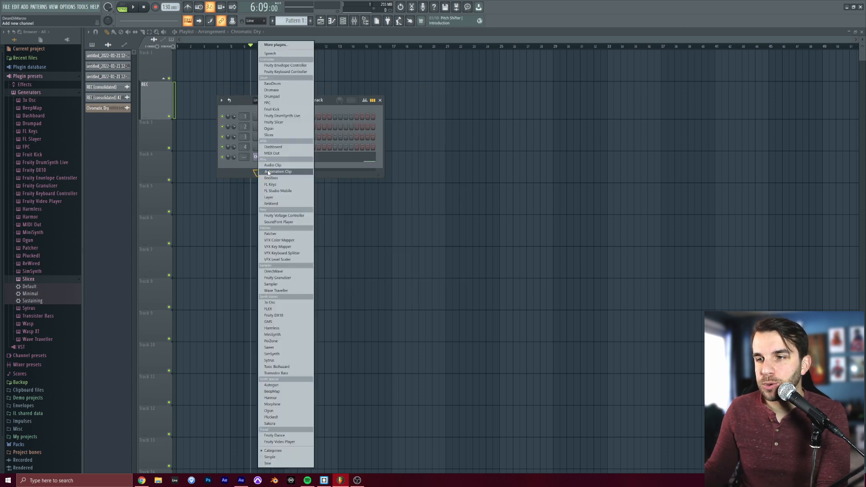
# Choose Slicex from the instrument list to add a second, empty Slicex channel
pyautogui.click(269, 135)
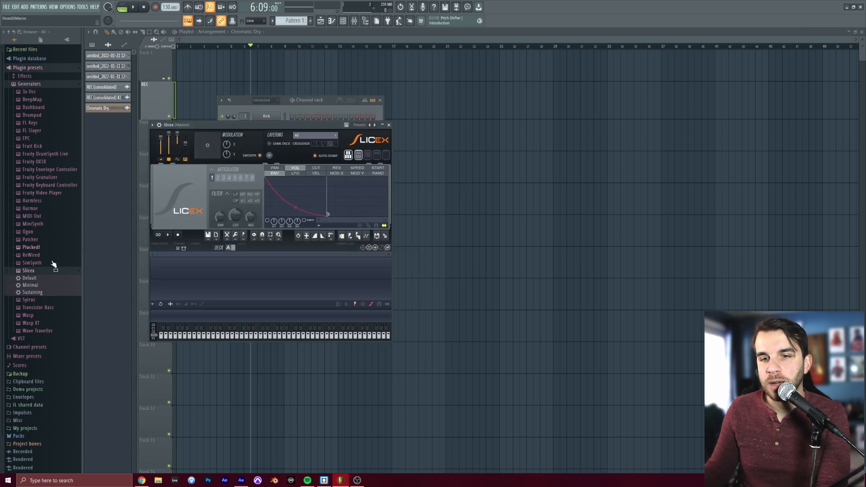